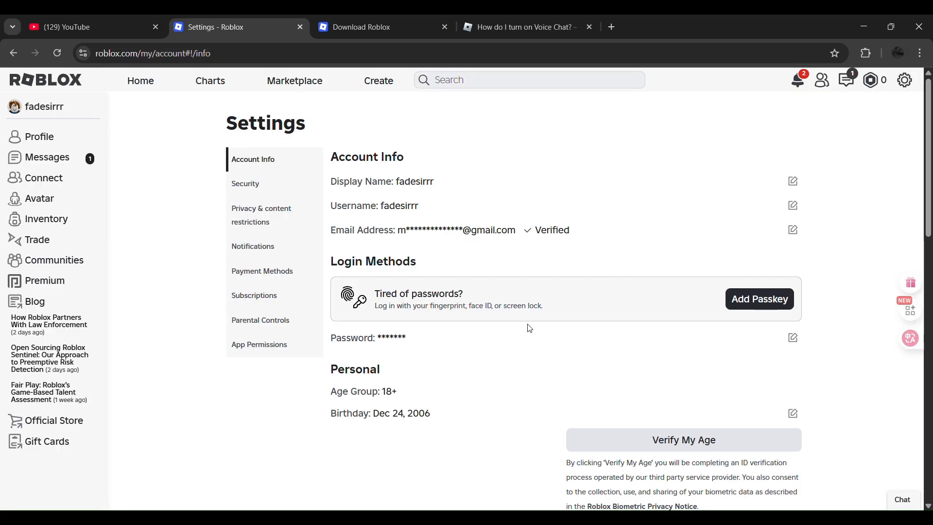
Bring up the 'How do I turn on Voice Chat?' Help Center article
{"action": "scroll", "scroll_direction": "down", "scroll_amount": 3}
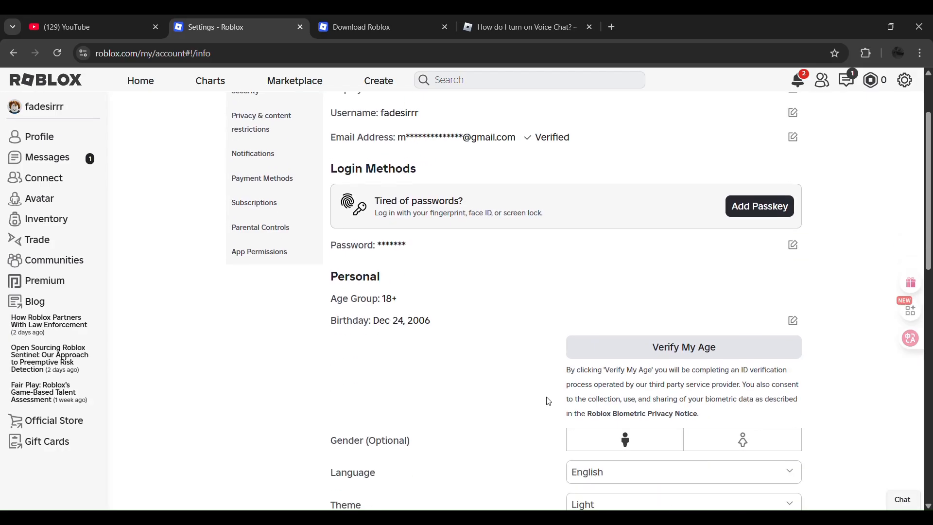
{"action": "scroll", "scroll_direction": "down", "scroll_amount": 3}
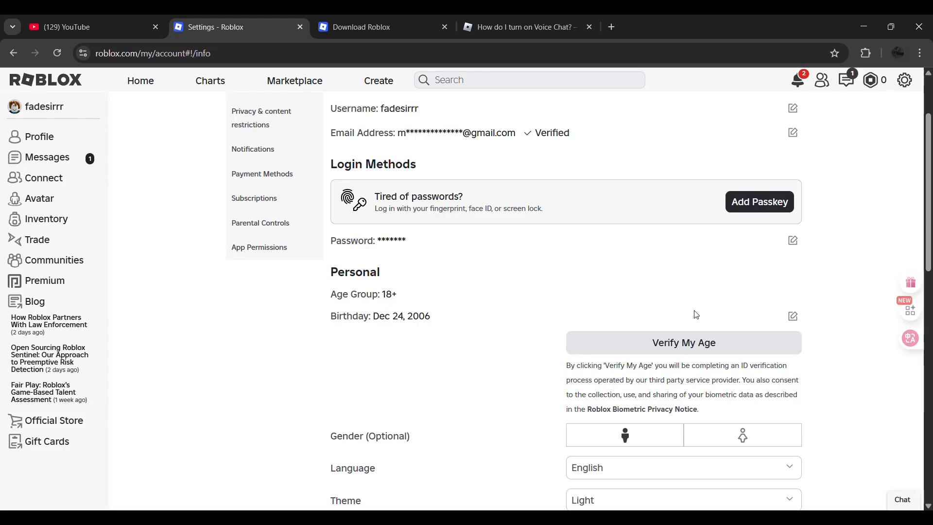
{"action": "scroll", "scroll_direction": "down", "scroll_amount": 3}
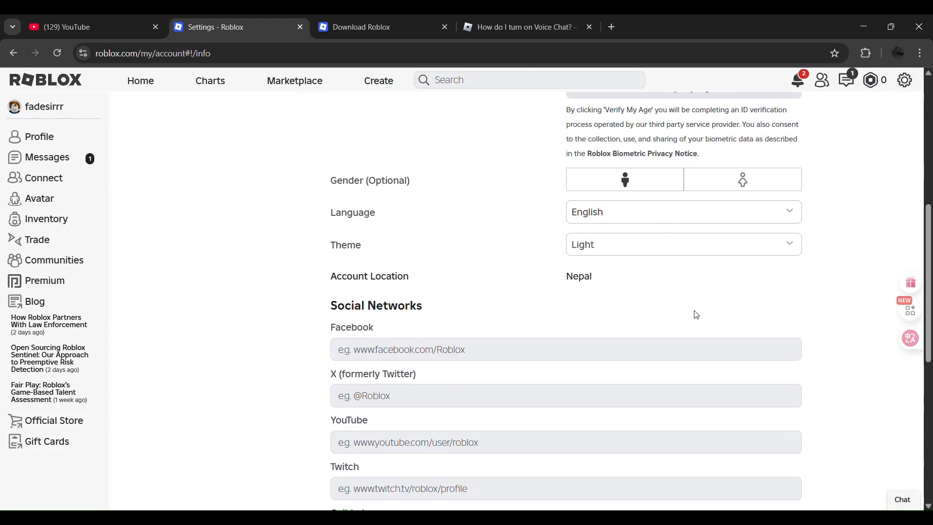
{"action": "scroll", "scroll_direction": "down", "scroll_amount": 3}
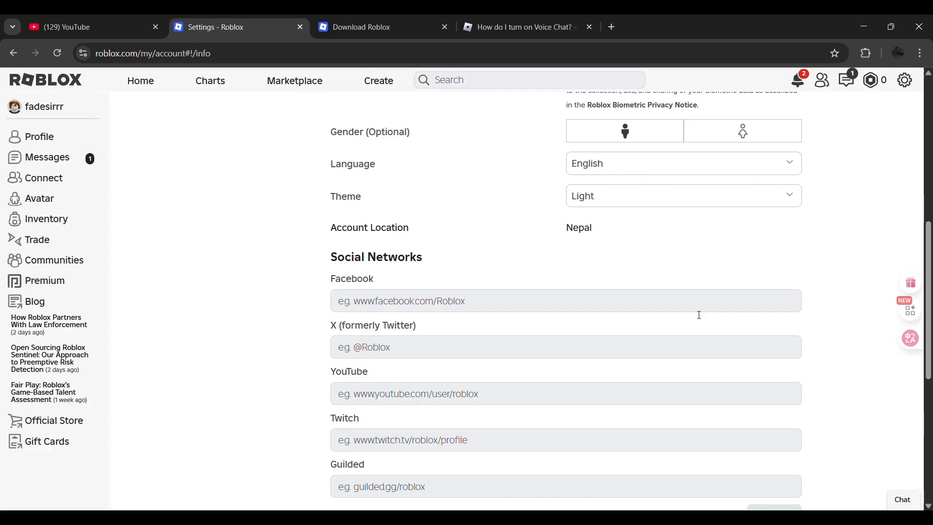
{"action": "left_click", "coordinate": [522, 27]}
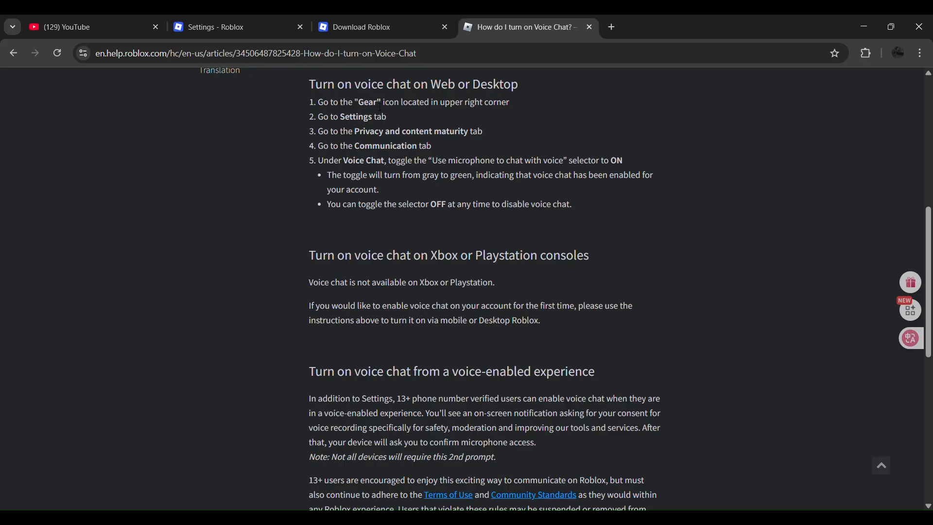
Scroll to the 'Turn on voice chat on Web or Desktop' section showing its five steps
{"action": "scroll", "scroll_direction": "up", "scroll_amount": 3}
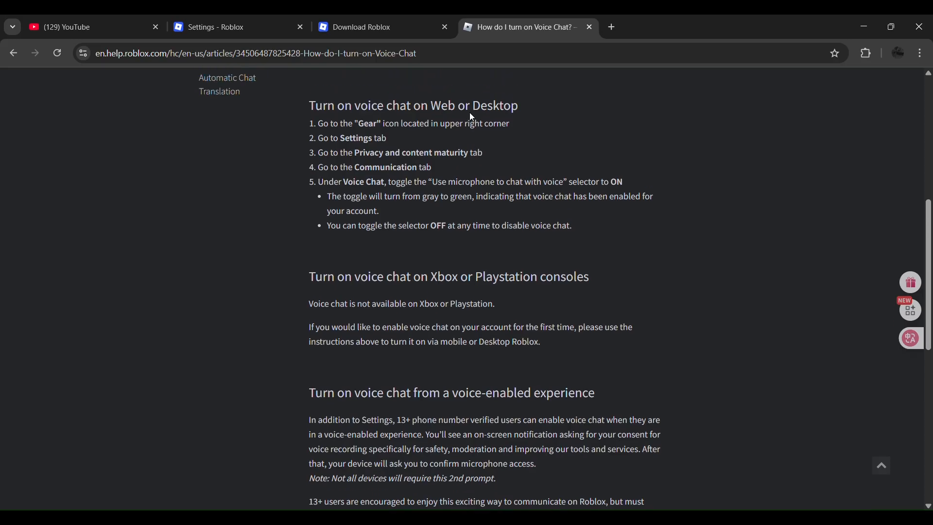
{"action": "scroll", "scroll_direction": "down", "scroll_amount": 3}
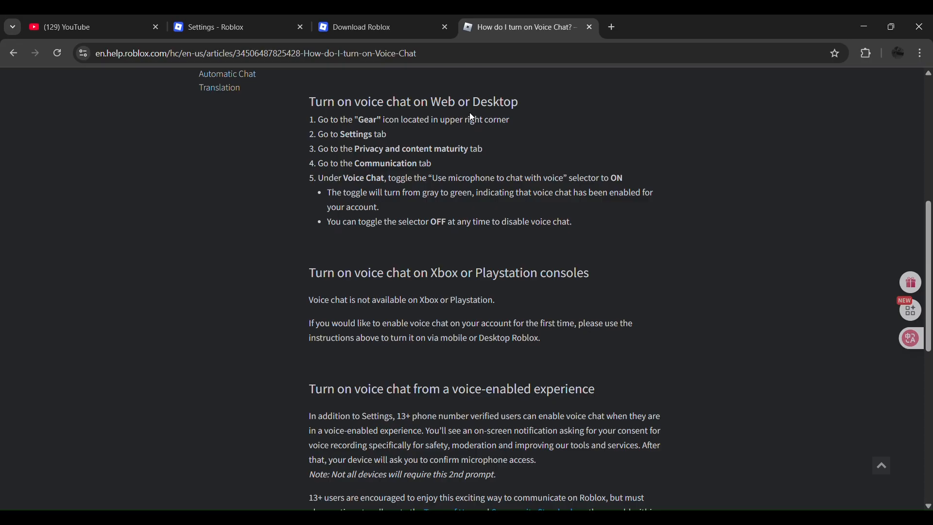
{"action": "scroll", "scroll_direction": "down", "scroll_amount": 3}
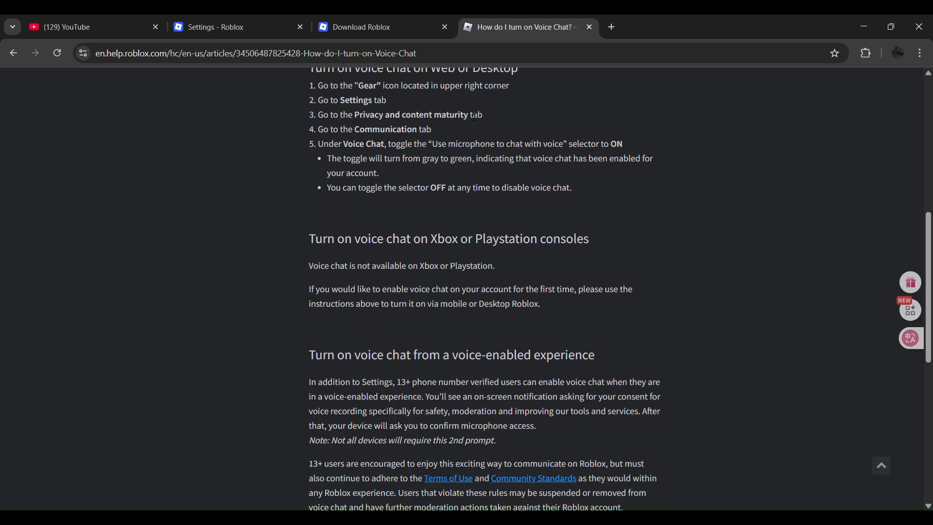
{"action": "mouse_move", "coordinate": [506, 110]}
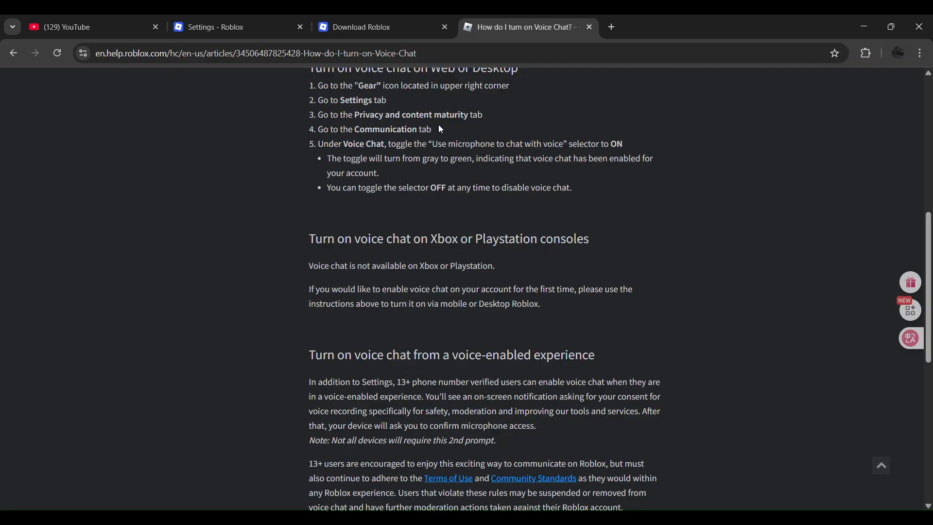
{"action": "scroll", "scroll_direction": "down", "scroll_amount": 3}
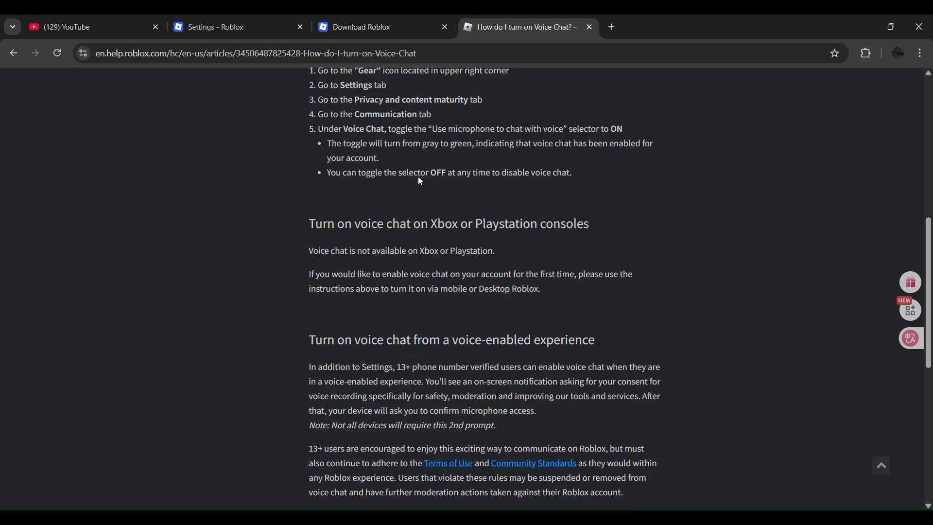
{"action": "left_click_drag", "start_coordinate": [318, 128], "coordinate": [385, 128]}
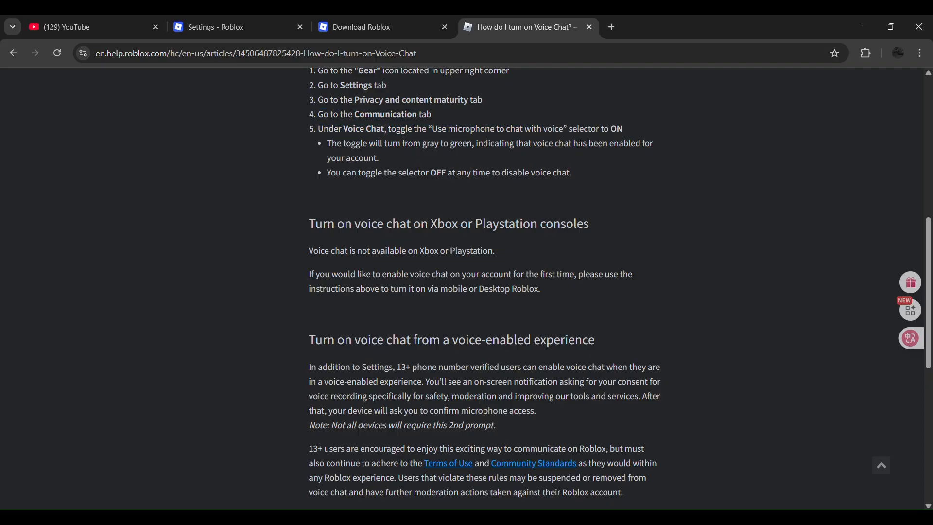
{"action": "mouse_move", "coordinate": [377, 169]}
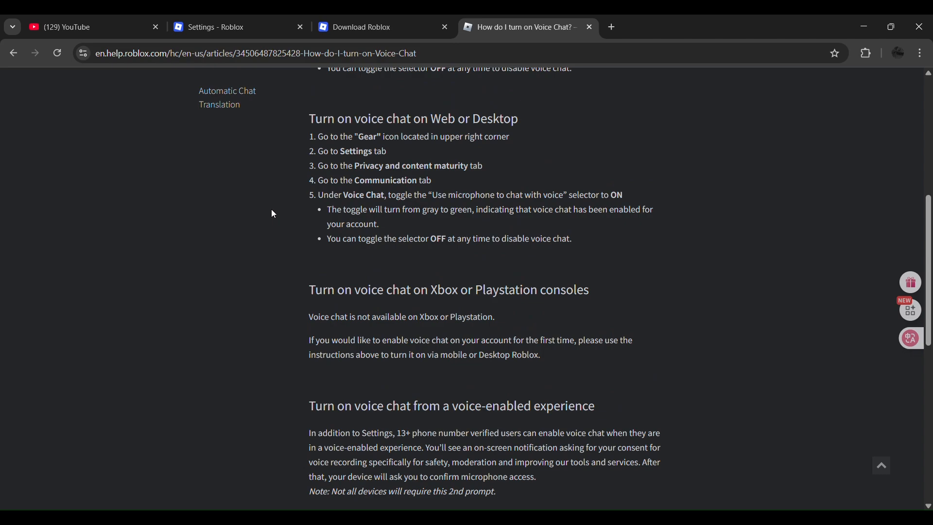
{"action": "mouse_move", "coordinate": [659, 233]}
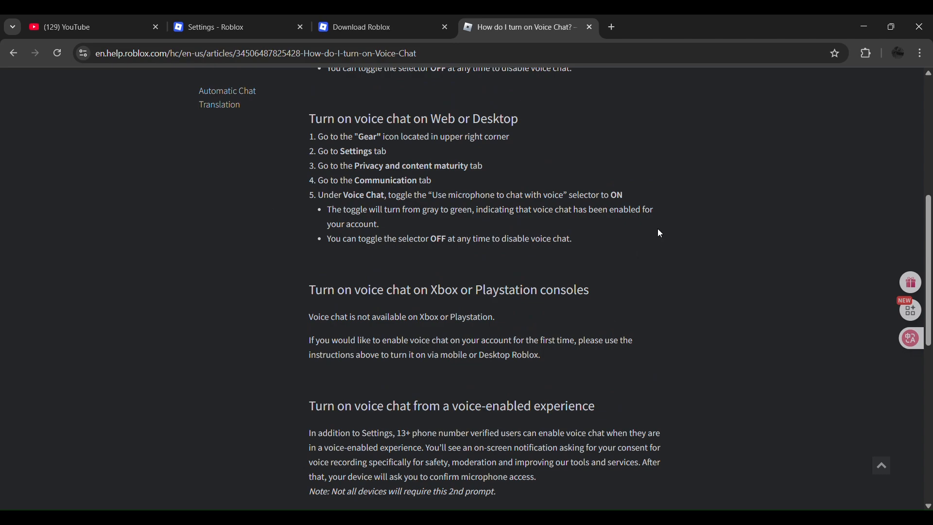